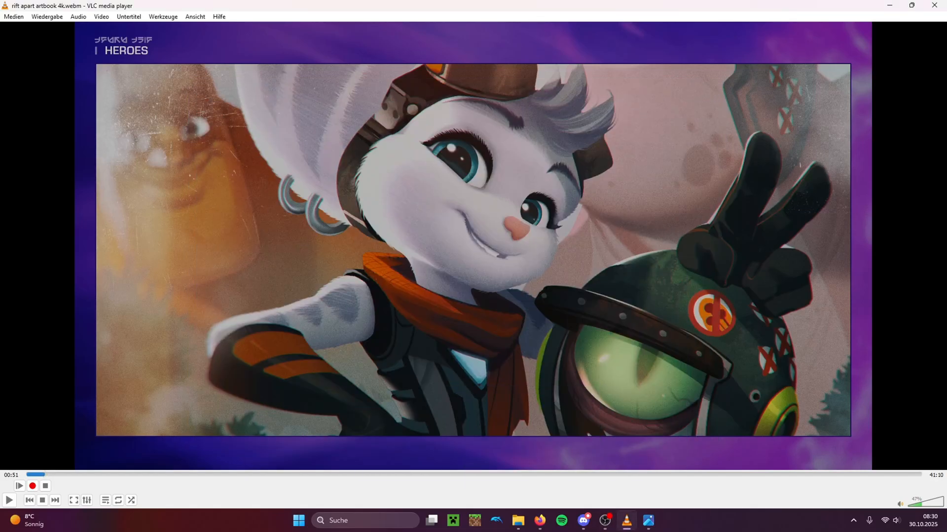
{"action": "mouse_move", "coordinate": [618, 296]}
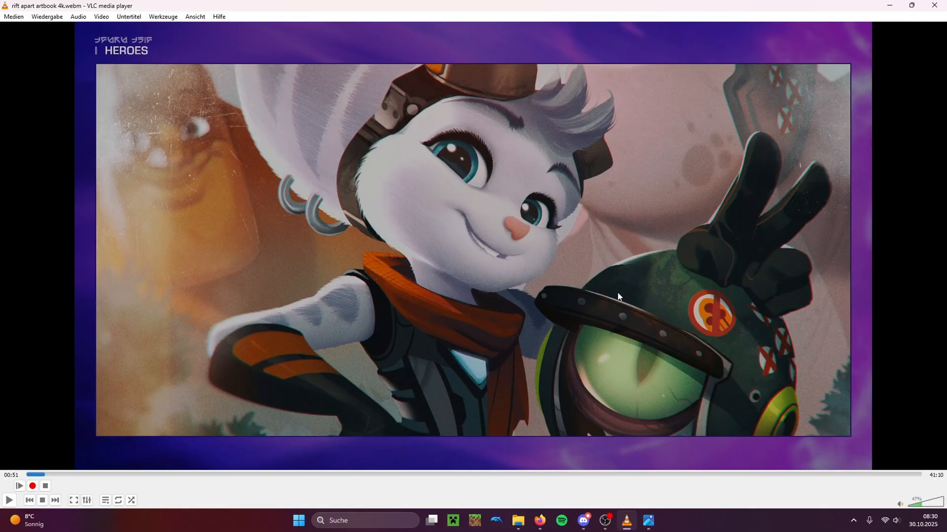
{"action": "mouse_move", "coordinate": [547, 321]}
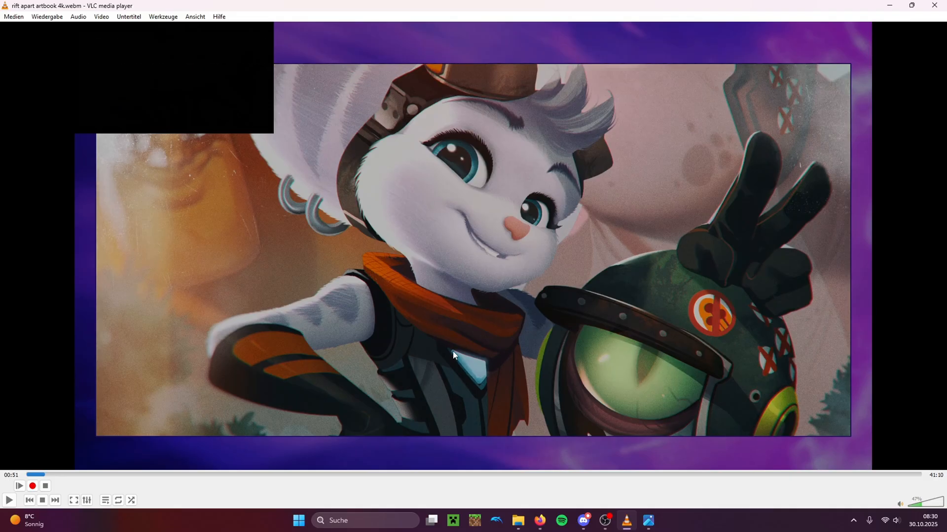
View the saved 3840×2160 VLC snapshot in Photos and close the viewer
{"action": "left_click", "coordinate": [648, 521]}
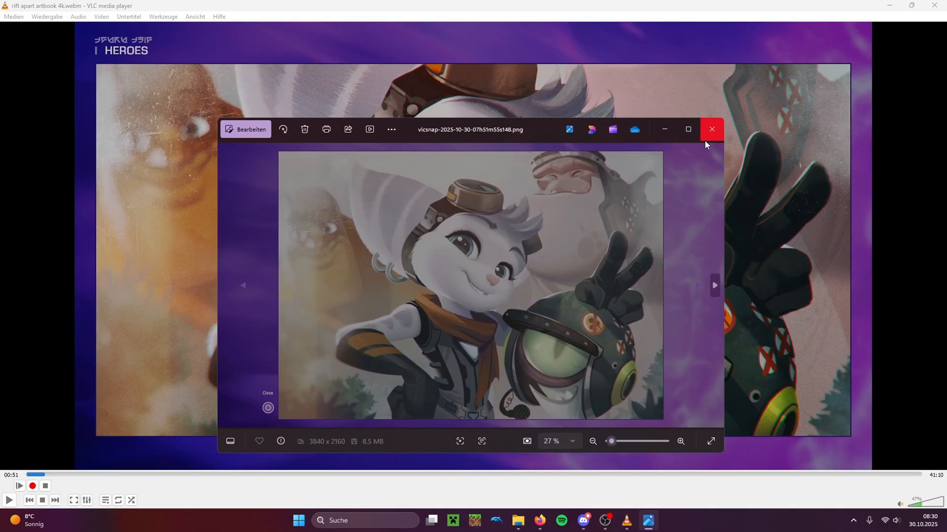
{"action": "left_click", "coordinate": [711, 129]}
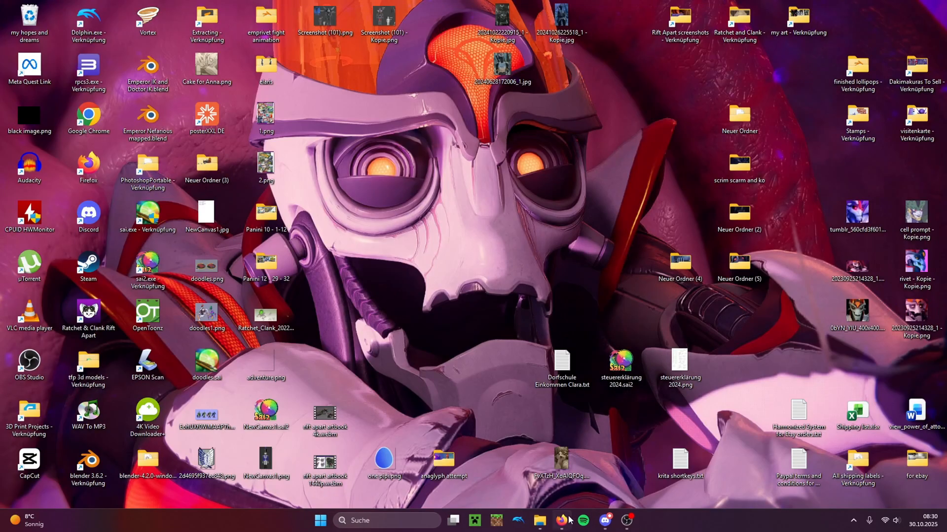
Download the 64-bit mpv-x86_64 .7z build from the mpv-winbuild releases page
{"action": "left_click", "coordinate": [560, 520]}
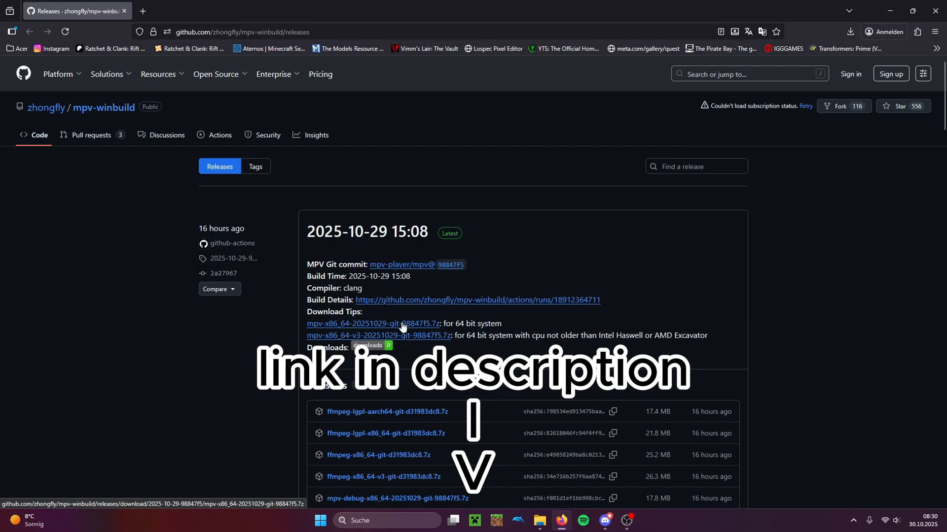
{"action": "left_click", "coordinate": [373, 323]}
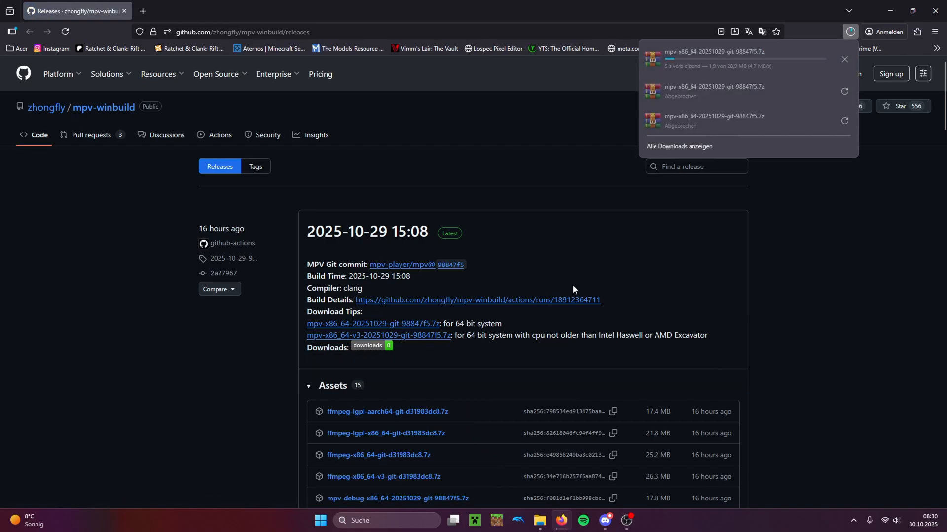
{"action": "mouse_move", "coordinate": [822, 272]}
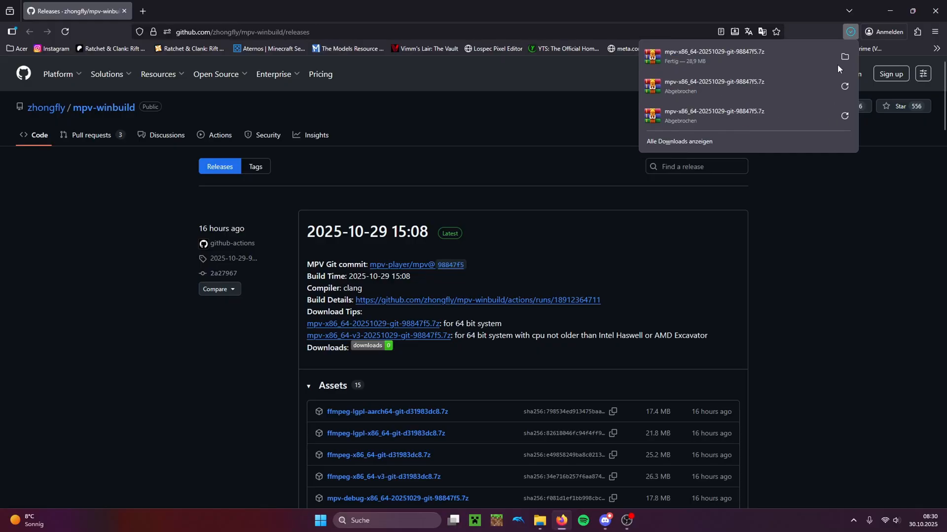
Extract the downloaded mpv .7z archive with WinRAR into its own folder in Downloads
{"action": "left_click", "coordinate": [845, 56]}
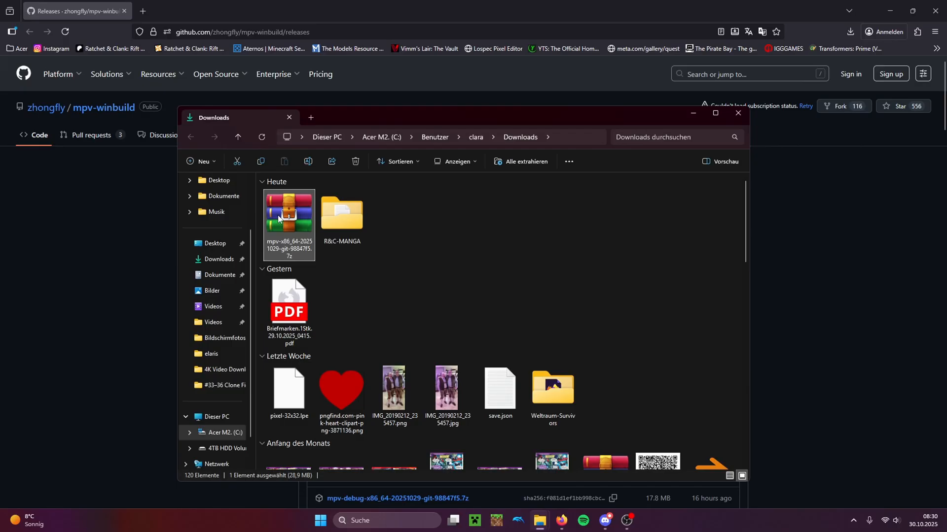
{"action": "right_click", "coordinate": [289, 214]}
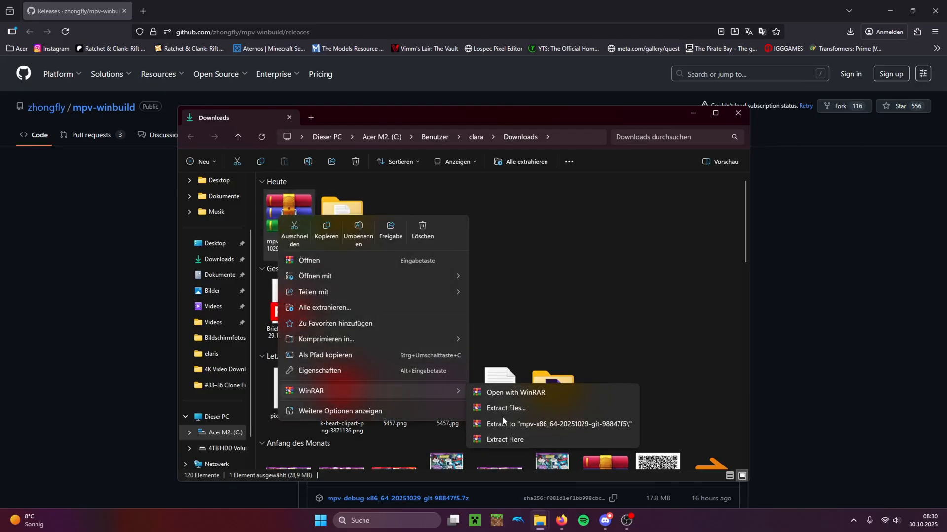
{"action": "left_click", "coordinate": [556, 423]}
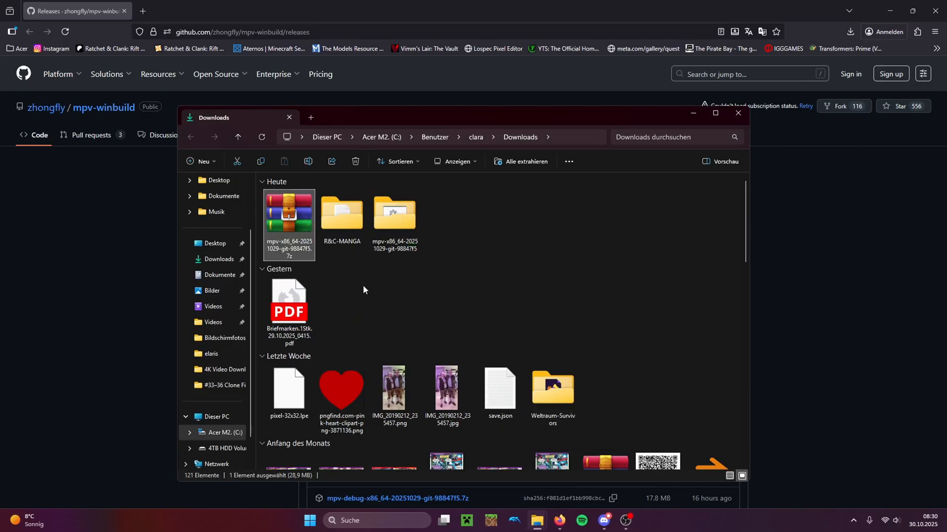
{"action": "right_click", "coordinate": [289, 214]}
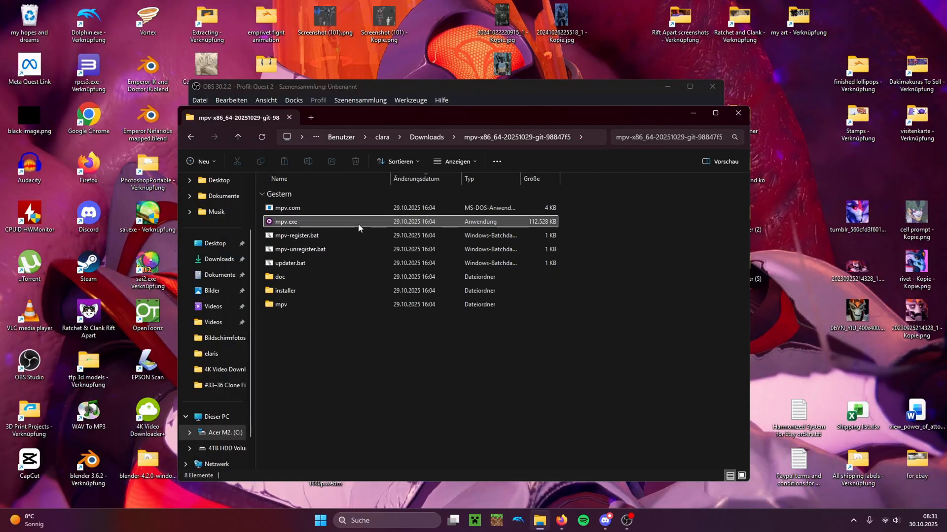
Launch mpv.exe with the 4K artbook video and save a screenshot of the paused frame
{"action": "double_click", "coordinate": [285, 222]}
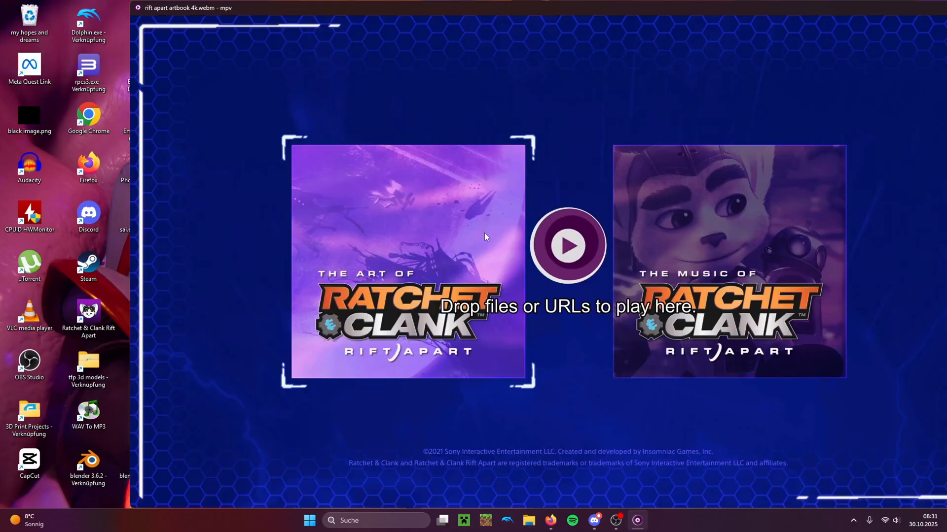
{"action": "left_click", "coordinate": [566, 246]}
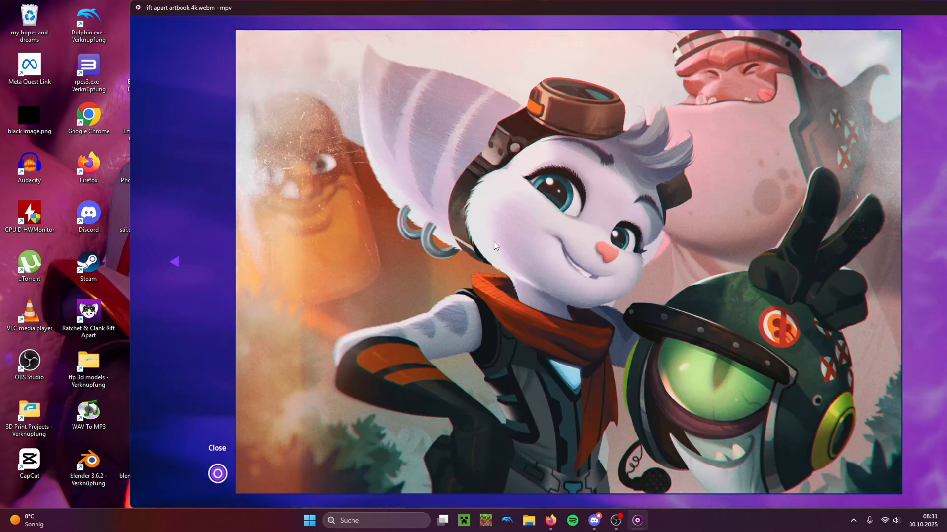
{"action": "key", "text": "shift+s"}
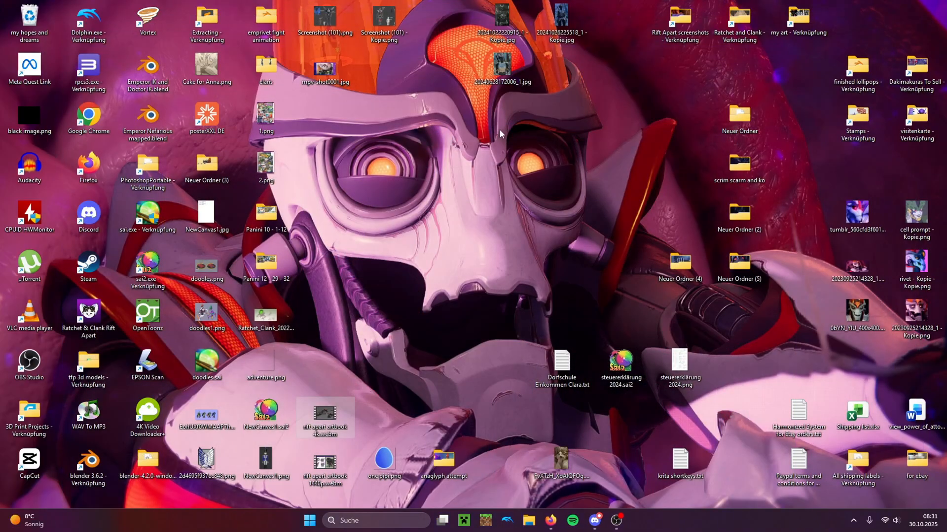
{"action": "double_click", "coordinate": [324, 69]}
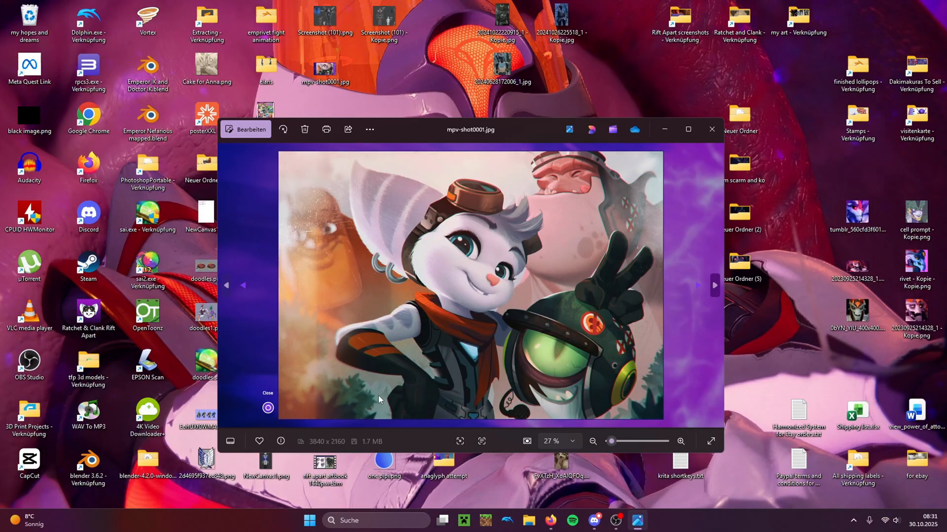
{"action": "mouse_move", "coordinate": [326, 451]}
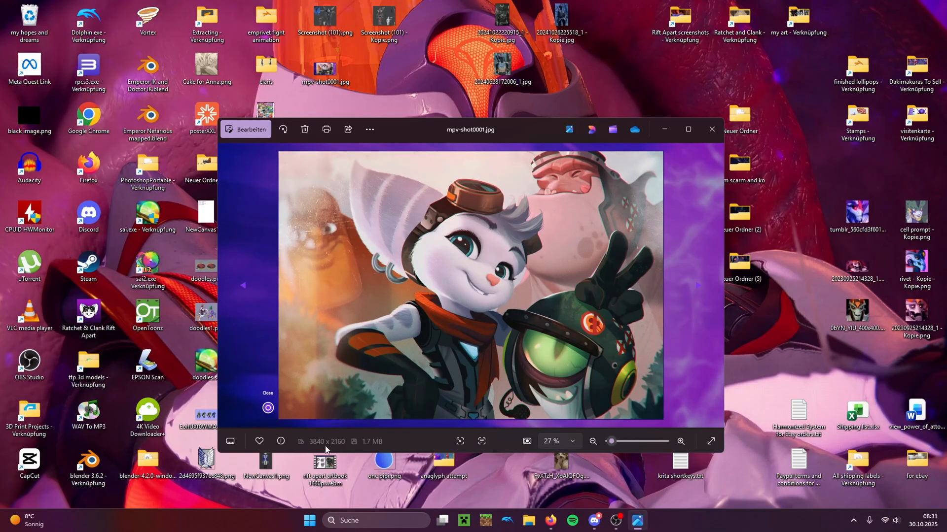
{"action": "left_click", "coordinate": [711, 129]}
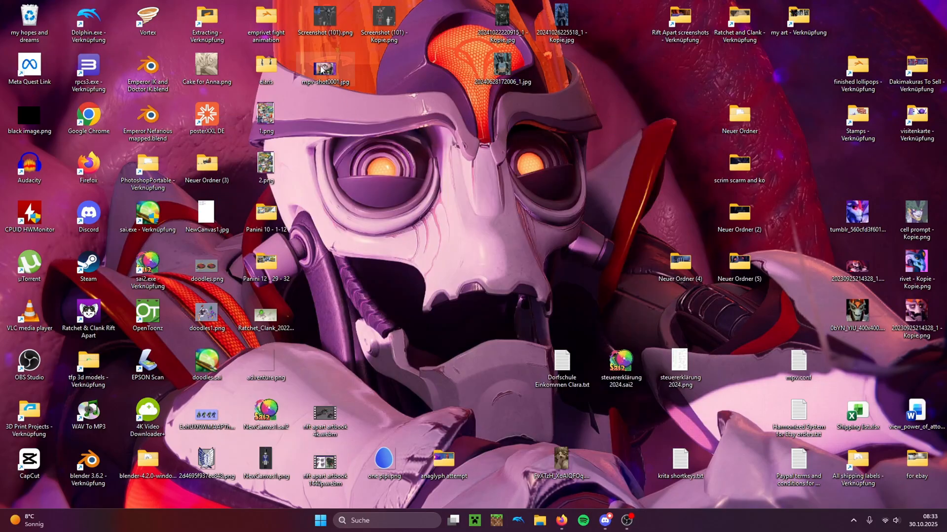
{"action": "double_click", "coordinate": [324, 69]}
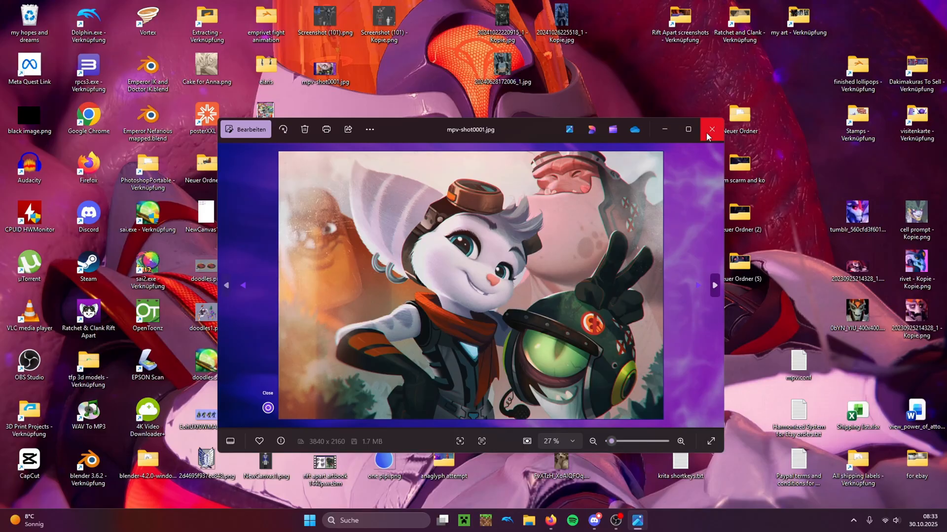
{"action": "left_click", "coordinate": [711, 129]}
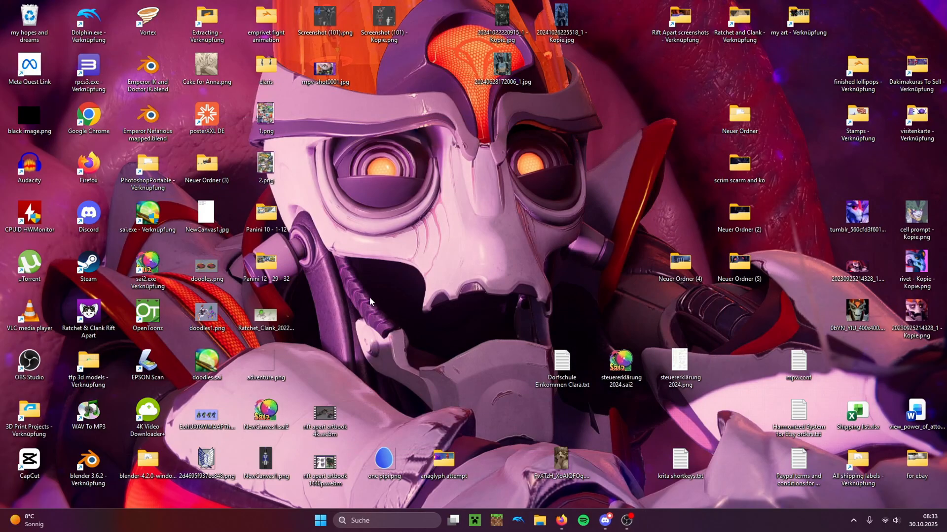
{"action": "mouse_move", "coordinate": [446, 328]}
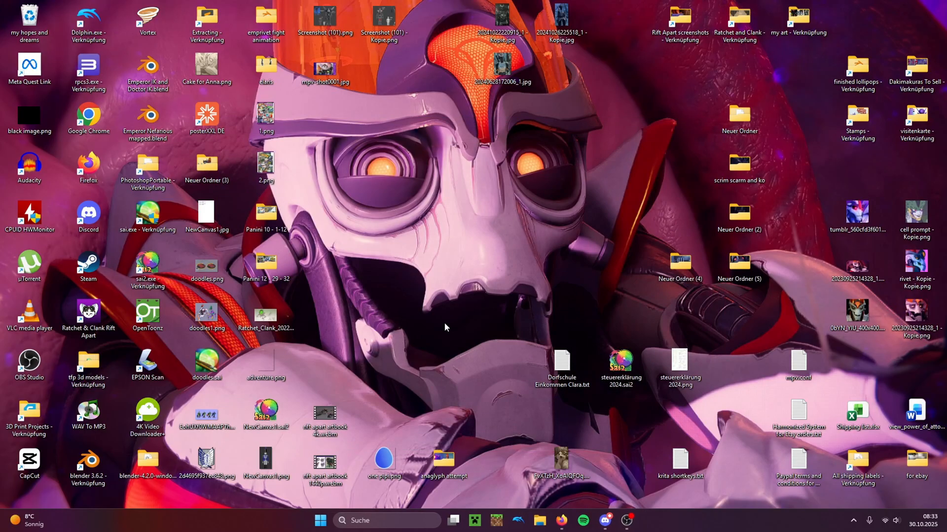
{"action": "mouse_move", "coordinate": [617, 434]}
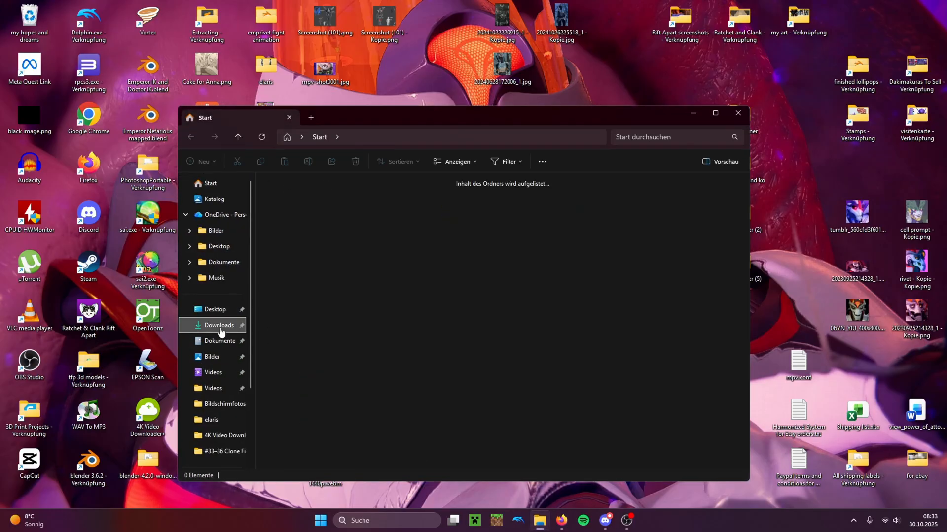
Create a new text document in the mpv folder, rename it mpv.conf and open it in Notepad
{"action": "left_click", "coordinate": [219, 325]}
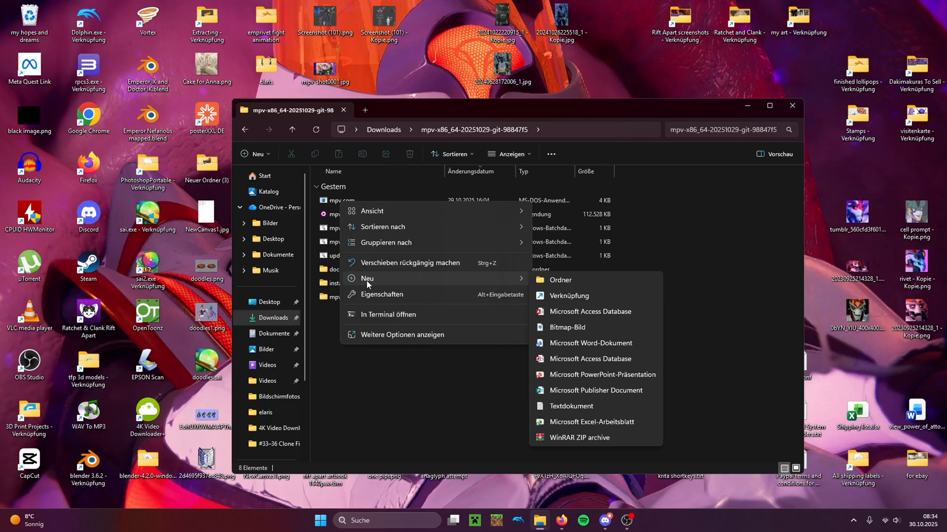
{"action": "mouse_move", "coordinate": [566, 405]}
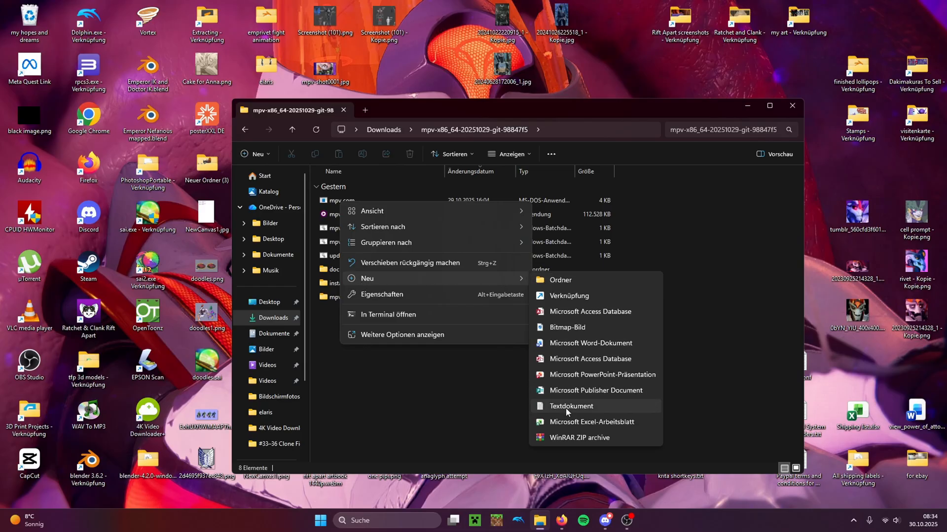
{"action": "left_click", "coordinate": [570, 405]}
{"action": "type", "text": "mpv.bt"}
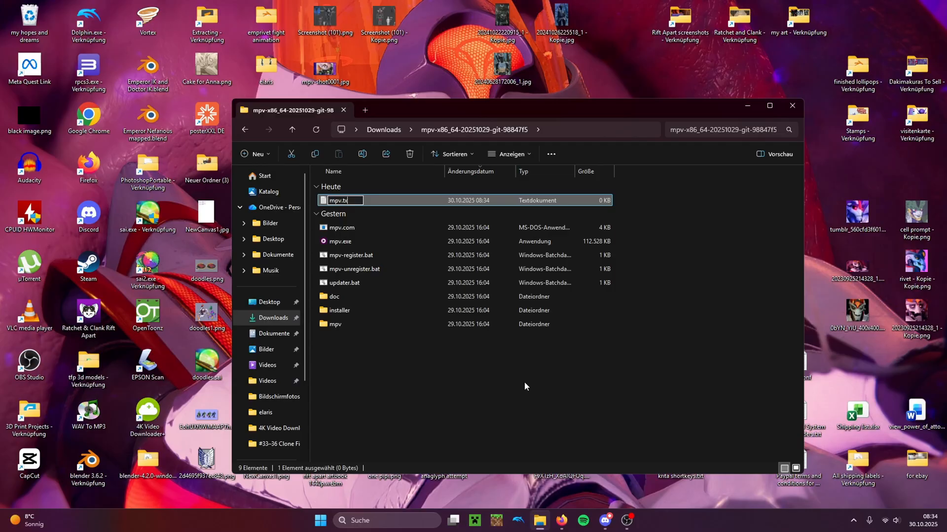
{"action": "key", "text": "Backspace"}
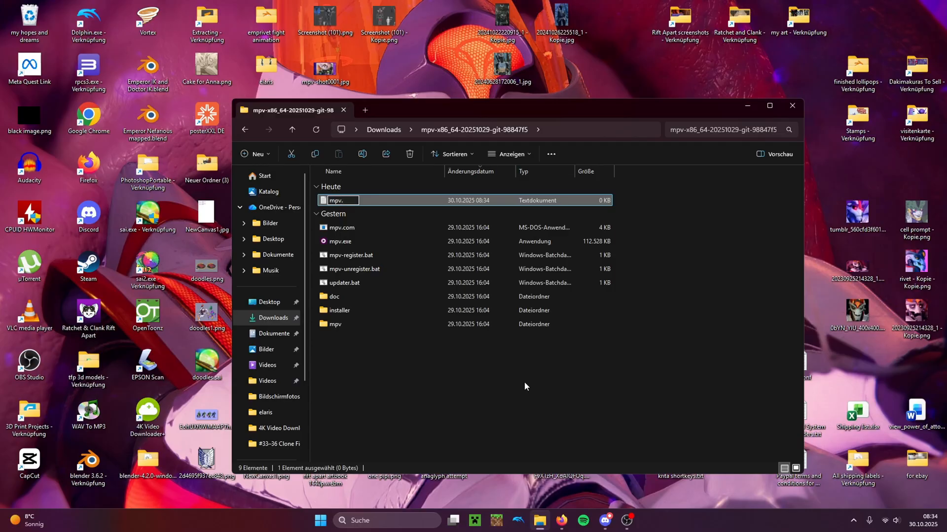
{"action": "type", "text": "conf"}
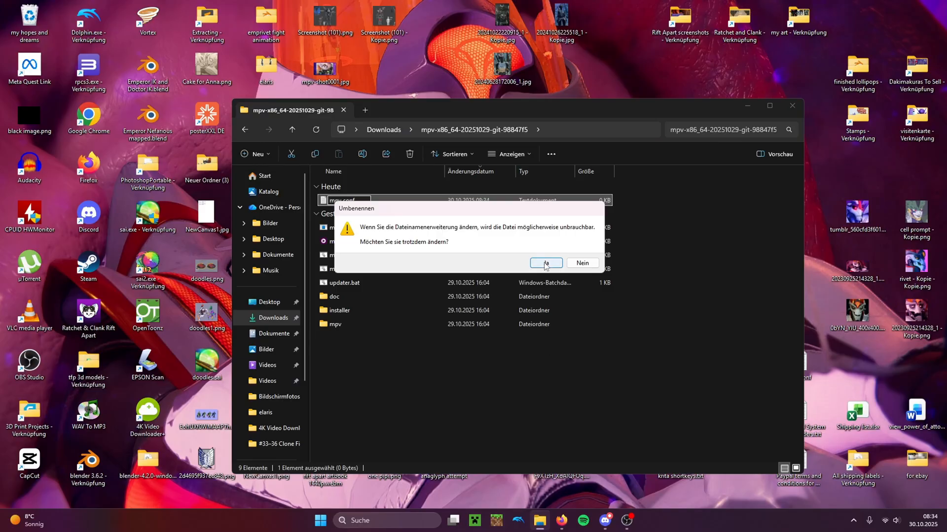
{"action": "left_click", "coordinate": [544, 263]}
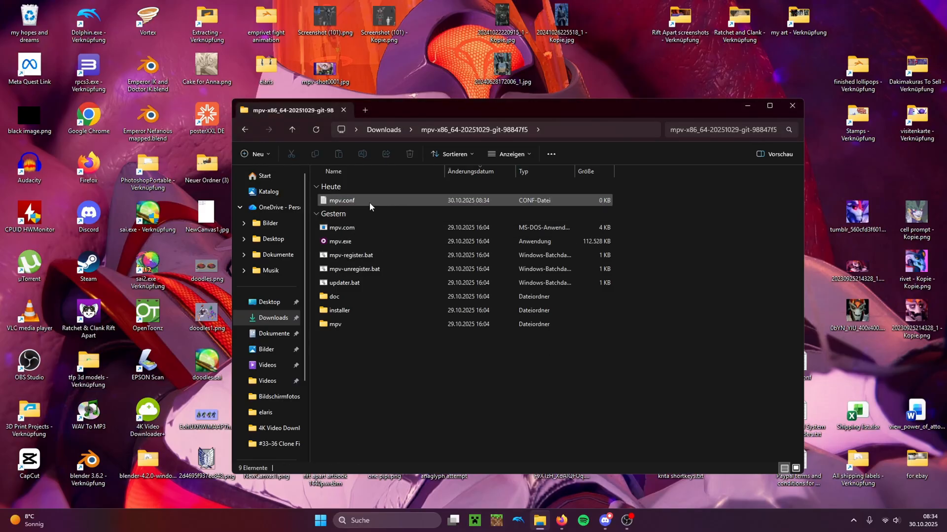
{"action": "double_click", "coordinate": [343, 200]}
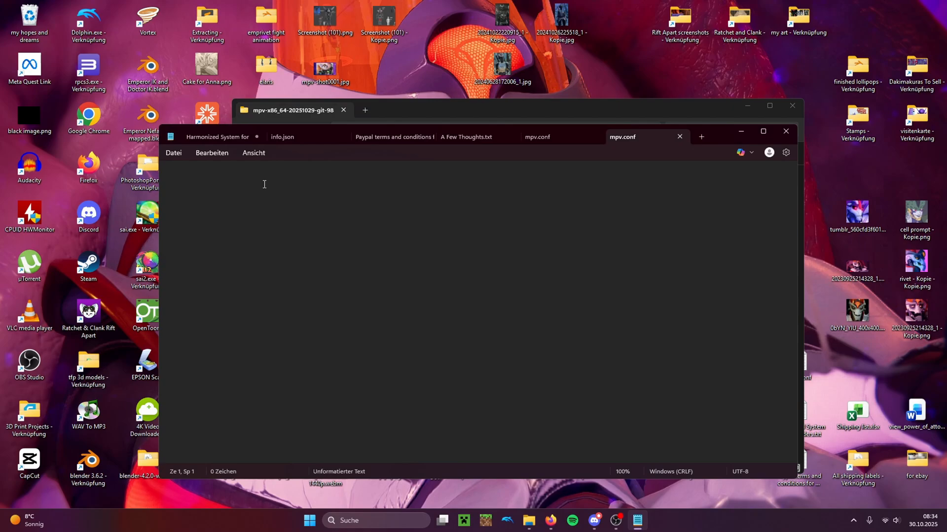
{"action": "mouse_move", "coordinate": [265, 211]}
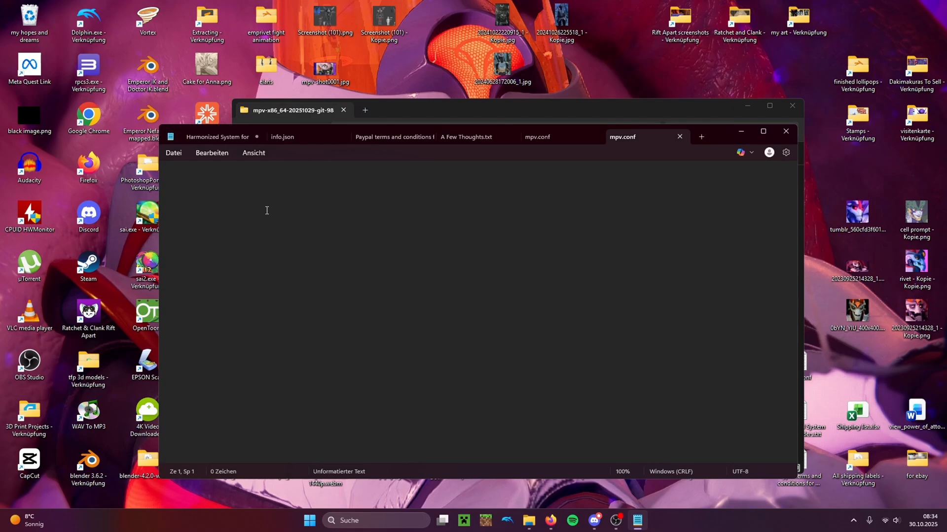
Begin mpv.conf with the line screenshot-directory=
{"action": "type", "text": "screenshot-directory="}
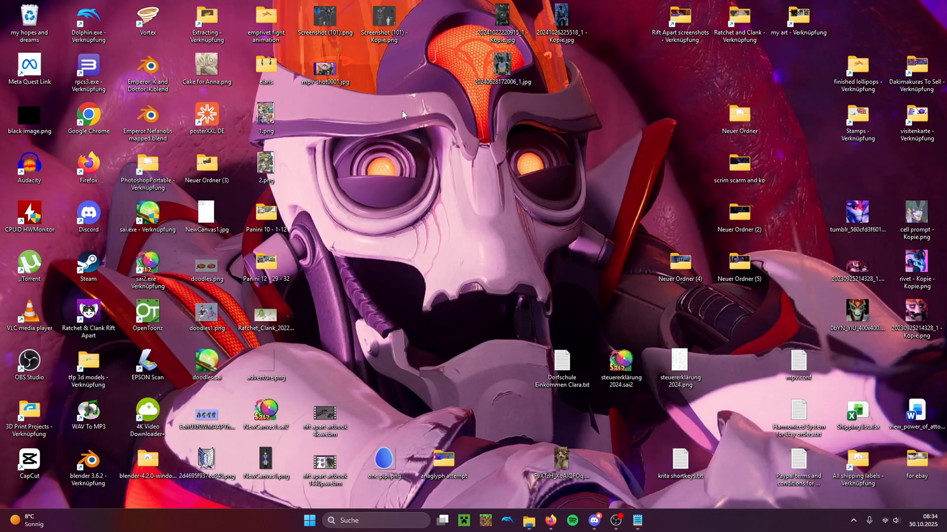
Create a new desktop folder Neuer Ordner (6) and open it to get its path
{"action": "right_click", "coordinate": [403, 115]}
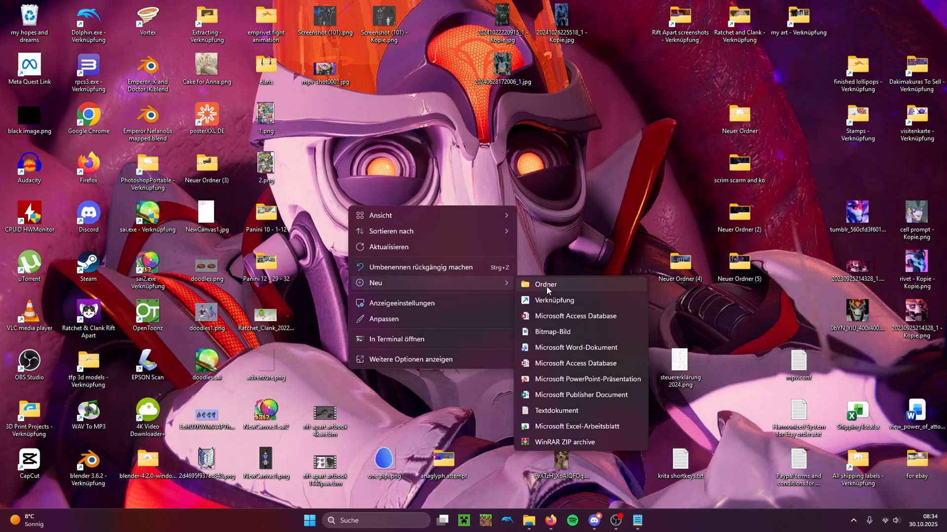
{"action": "left_click", "coordinate": [545, 284]}
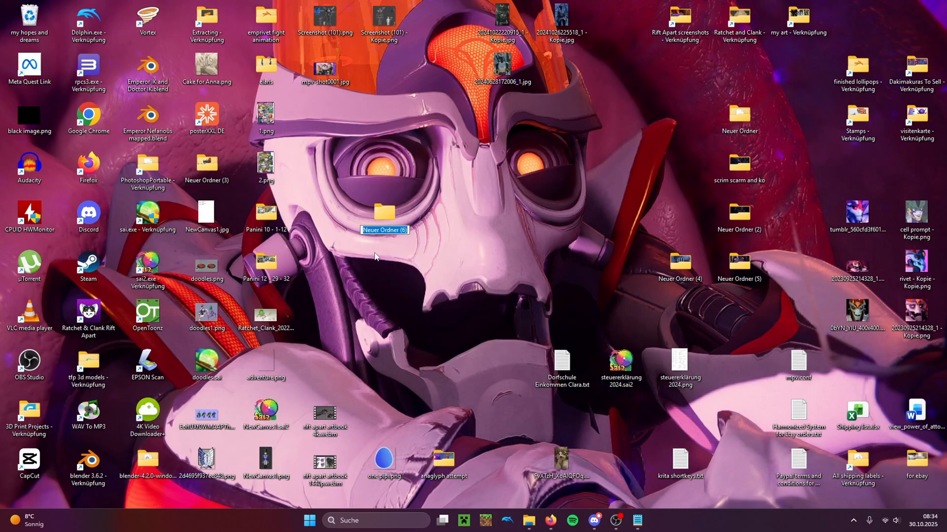
{"action": "double_click", "coordinate": [383, 214]}
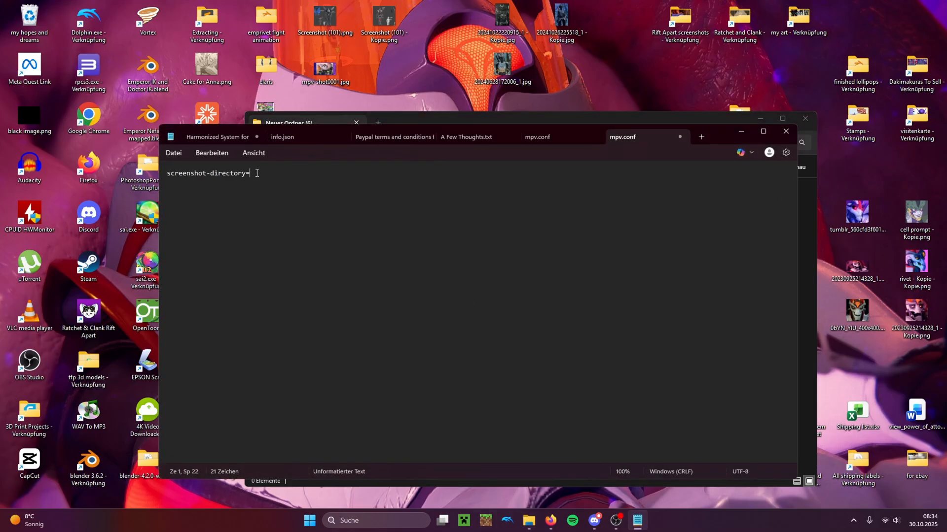
Paste the Neuer Ordner (6) path after screenshot-directory=, save and close mpv.conf
{"action": "key", "text": "ctrl+v"}
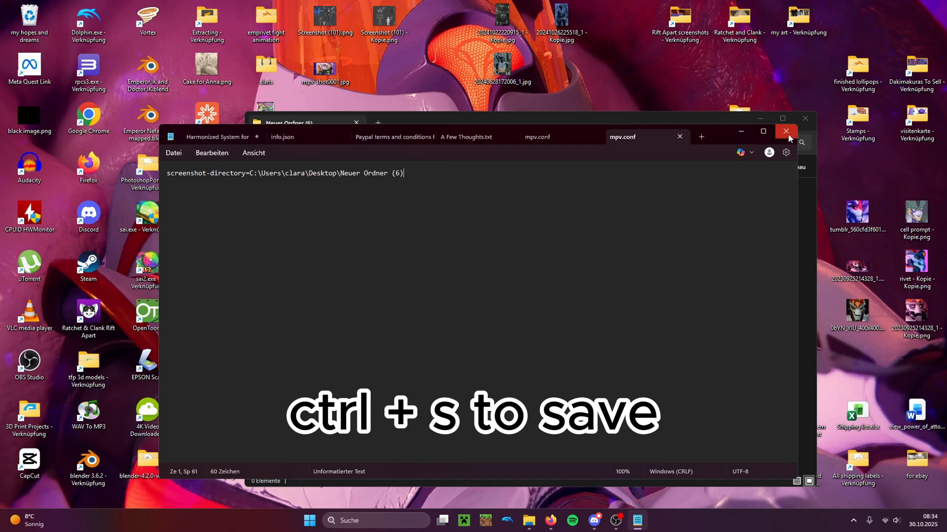
{"action": "left_click", "coordinate": [785, 131]}
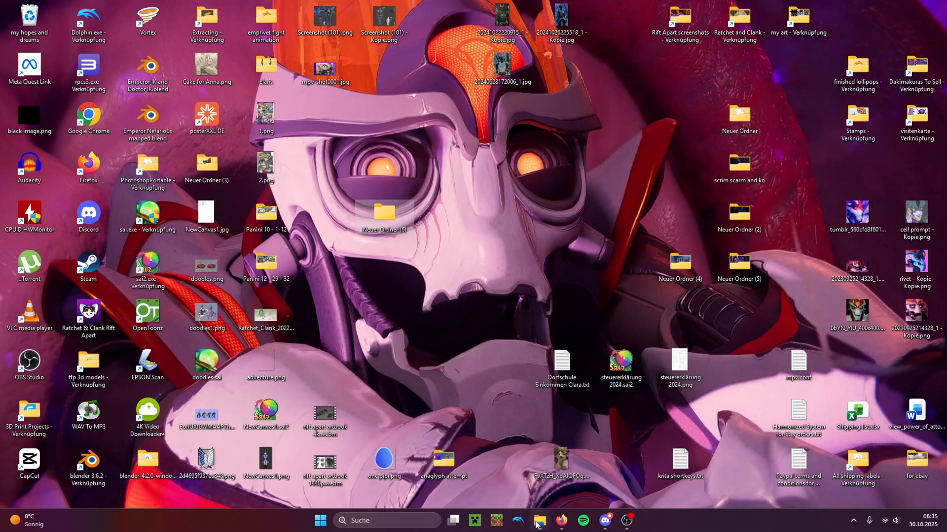
Play the 4K artbook webm in mpv again, take a screenshot and close the player
{"action": "left_click", "coordinate": [538, 520]}
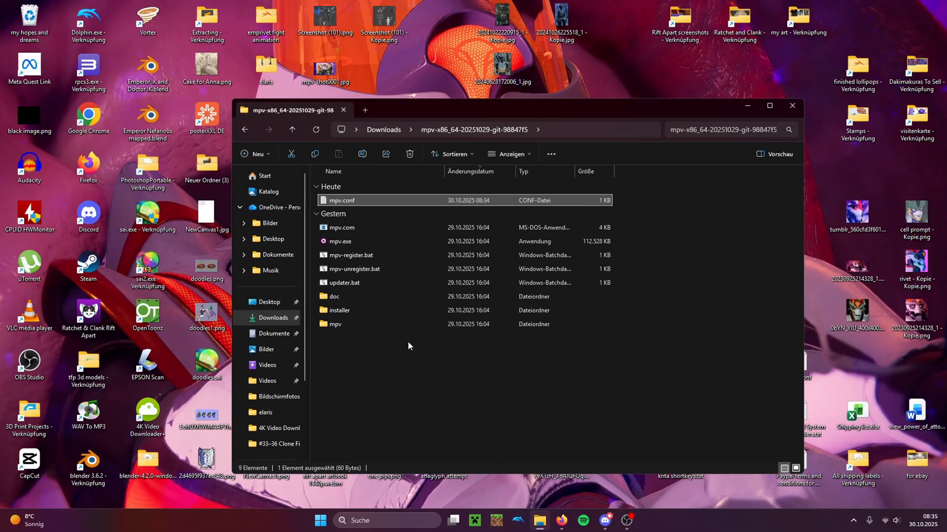
{"action": "mouse_move", "coordinate": [382, 338]}
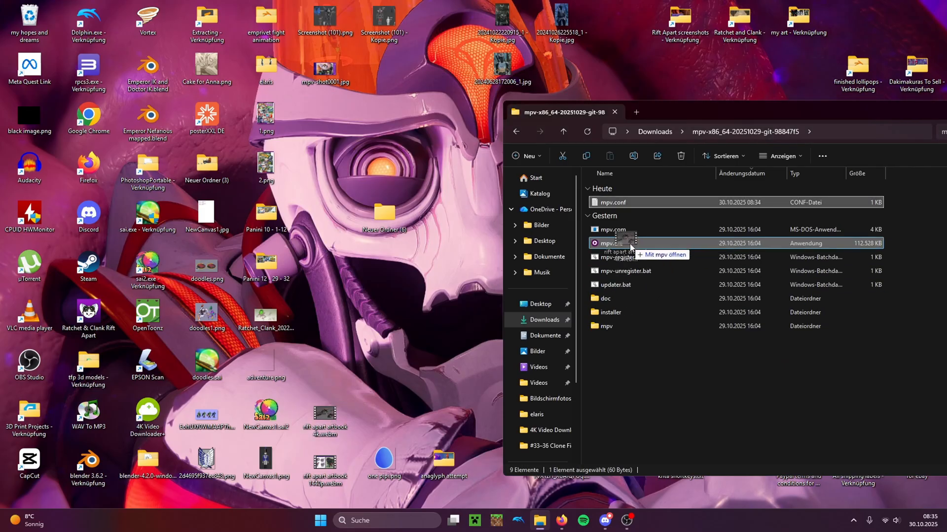
{"action": "double_click", "coordinate": [615, 242]}
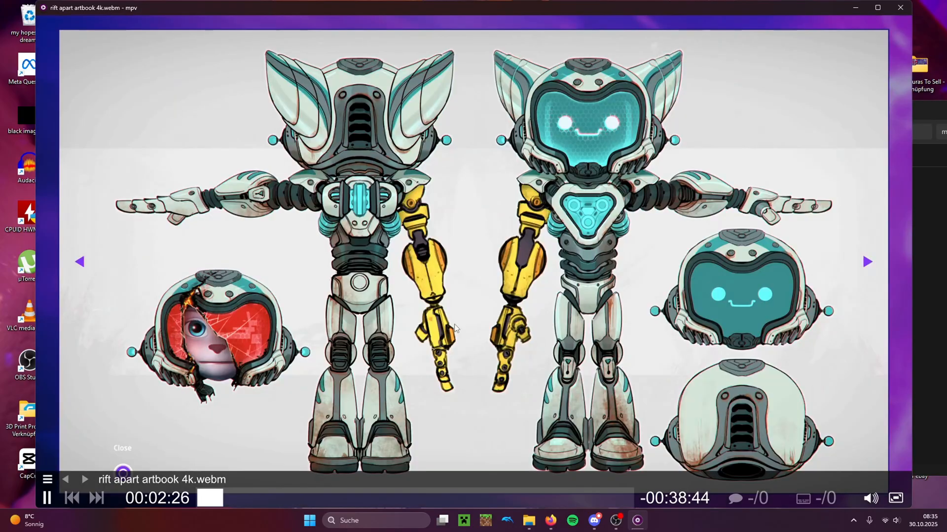
{"action": "left_click", "coordinate": [867, 260]}
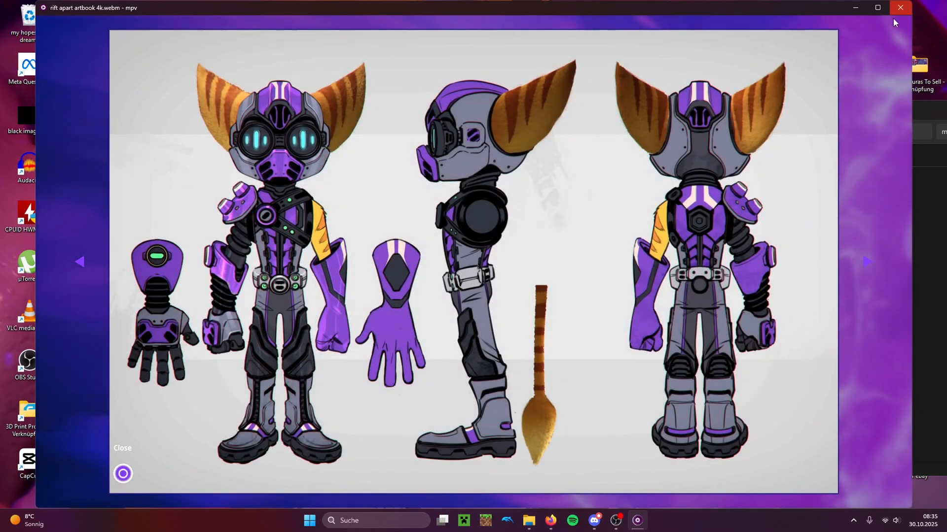
{"action": "left_click", "coordinate": [899, 7]}
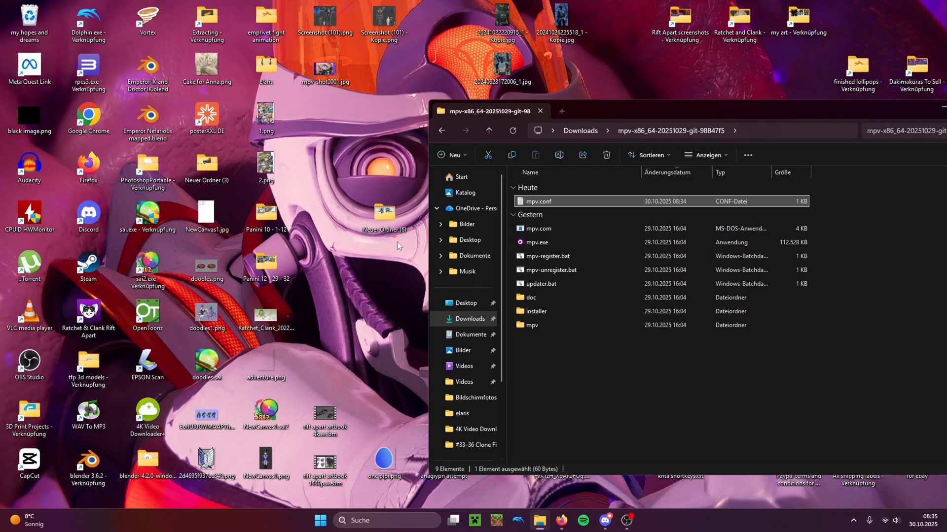
Confirm mpv-shot0001.jpg landed in Neuer Ordner (6) by viewing it in Photos
{"action": "double_click", "coordinate": [382, 214]}
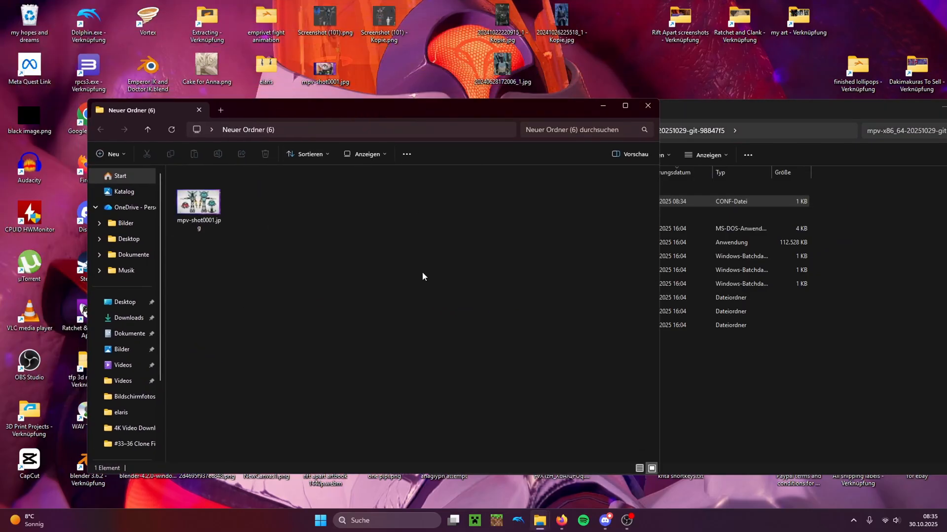
{"action": "double_click", "coordinate": [198, 202]}
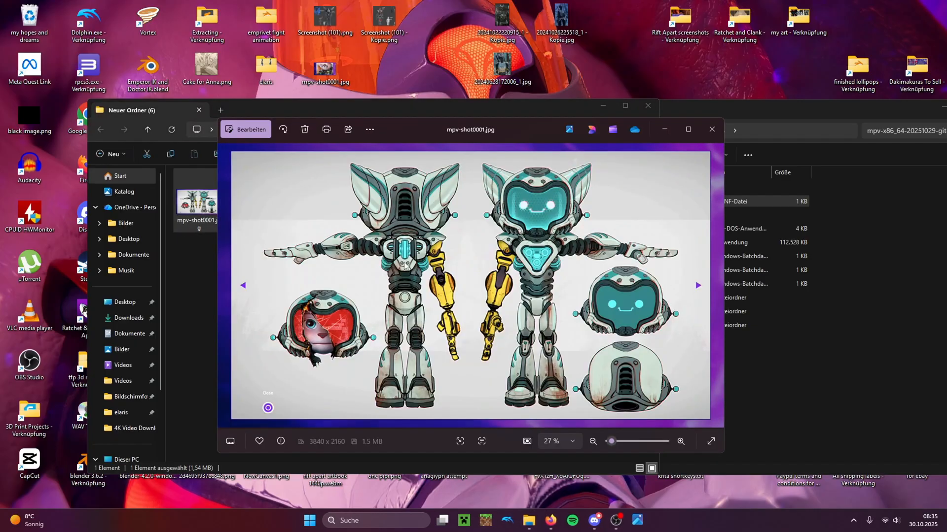
{"action": "left_click", "coordinate": [710, 129]}
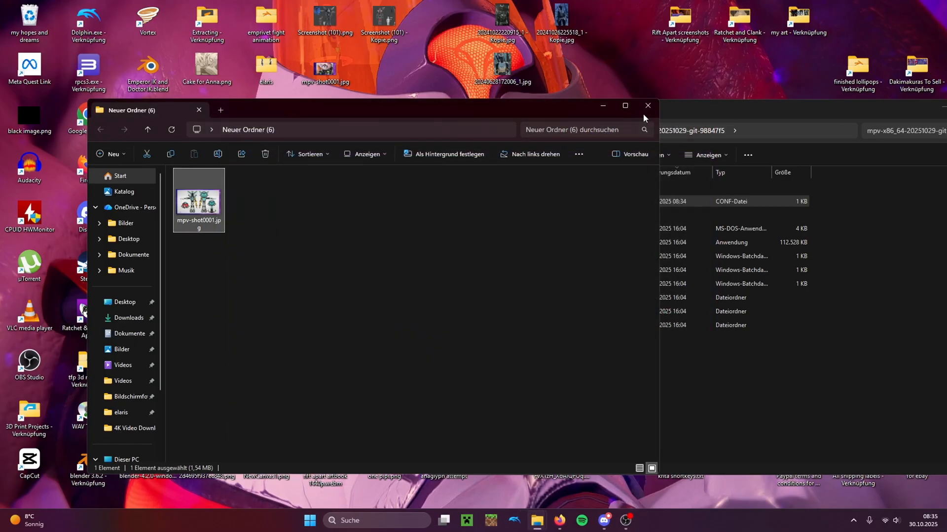